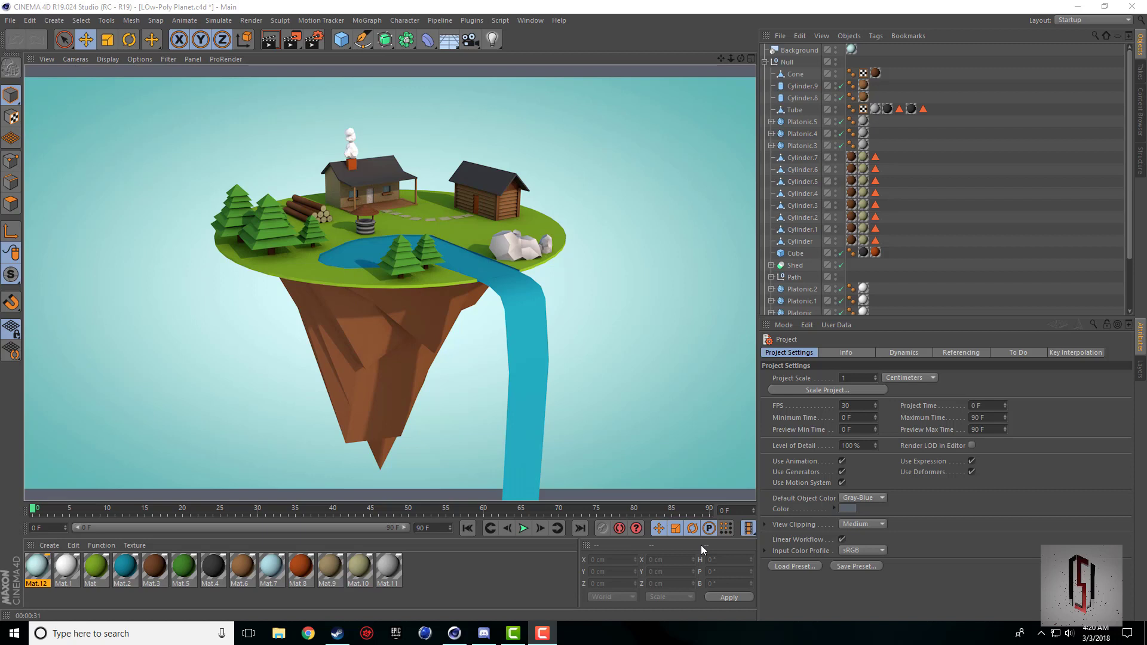
{"action": "mouse_move", "coordinate": [723, 521]}
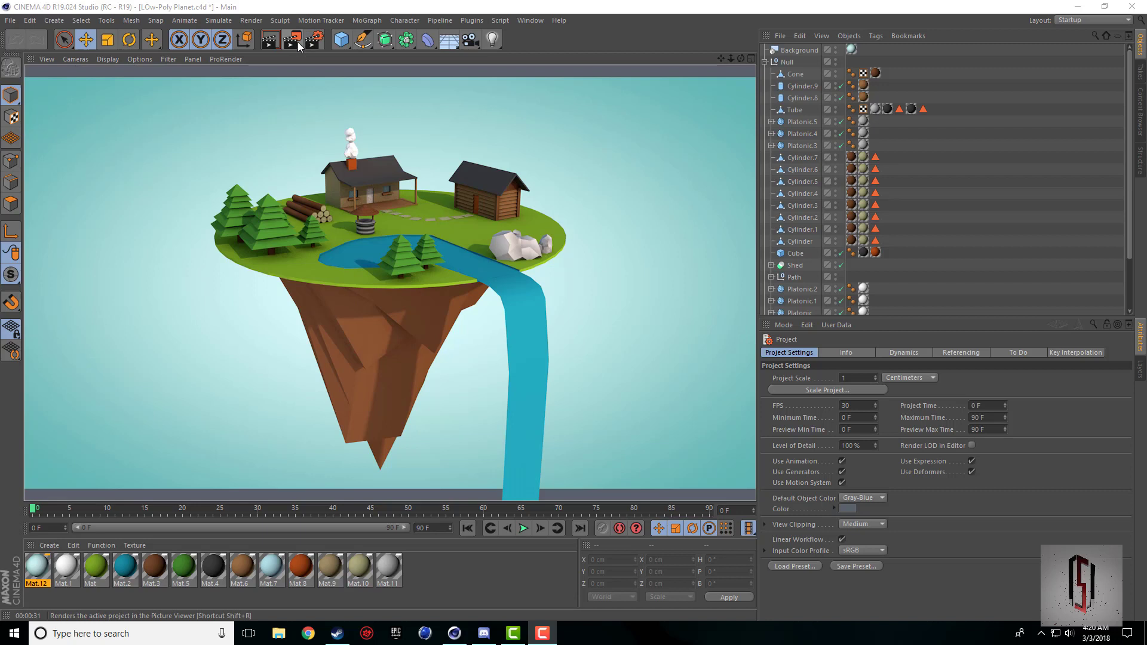
Step: Switch to the Perspective view and expand Land > Boole to reach the Landscape rock
{"action": "left_click", "coordinate": [290, 39]}
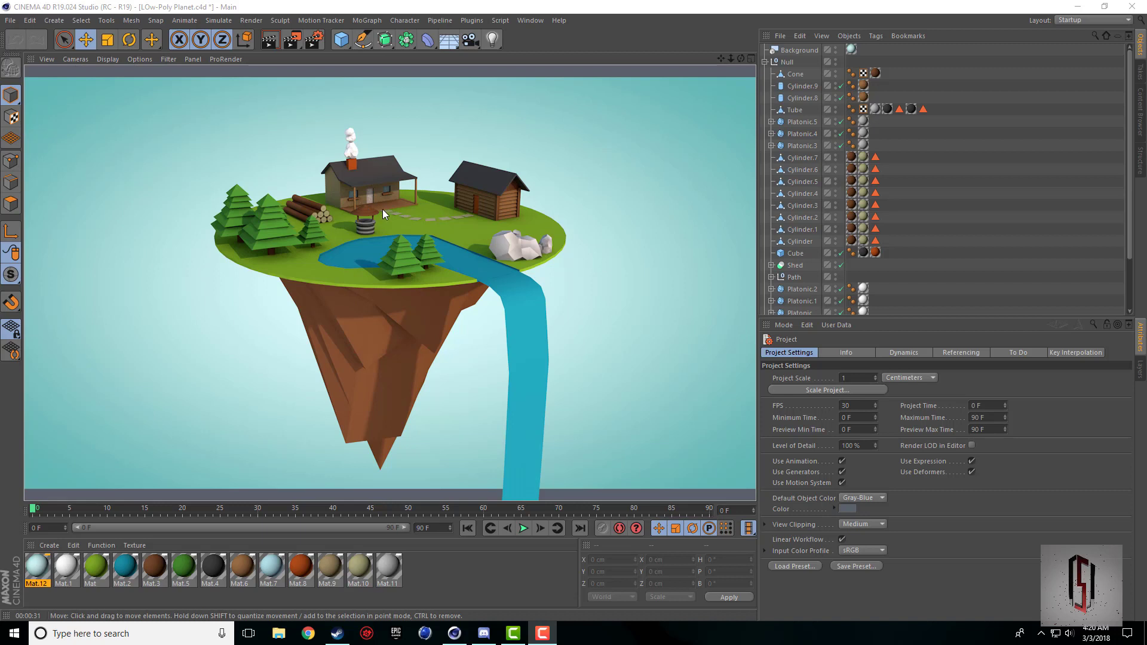
{"action": "mouse_move", "coordinate": [389, 276]}
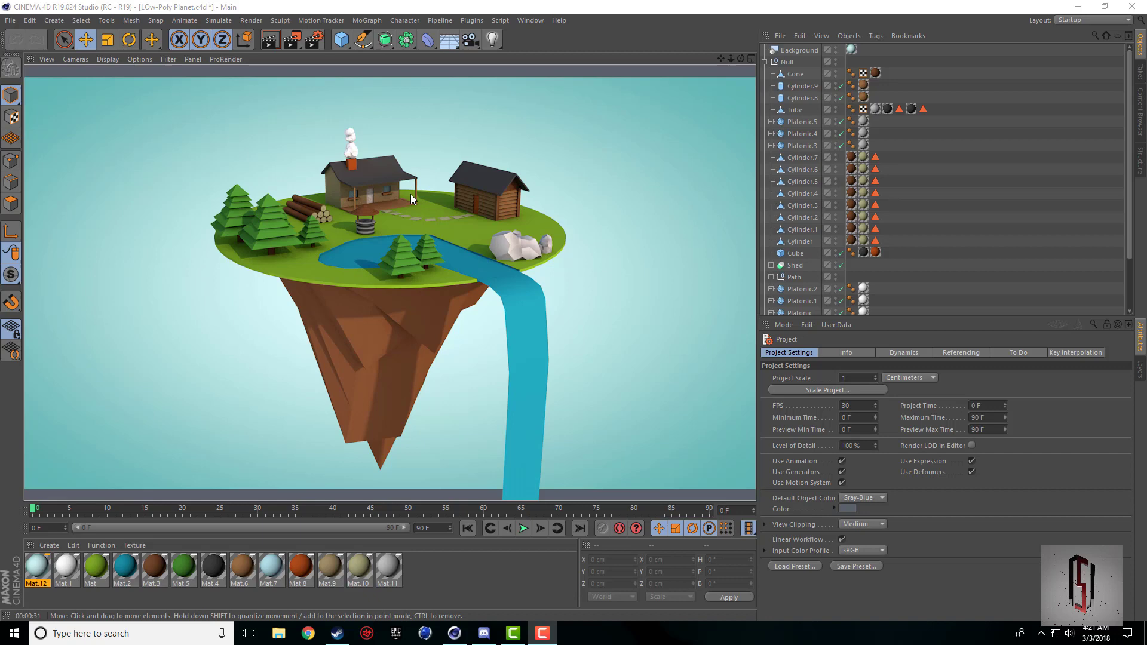
{"action": "mouse_move", "coordinate": [368, 395]}
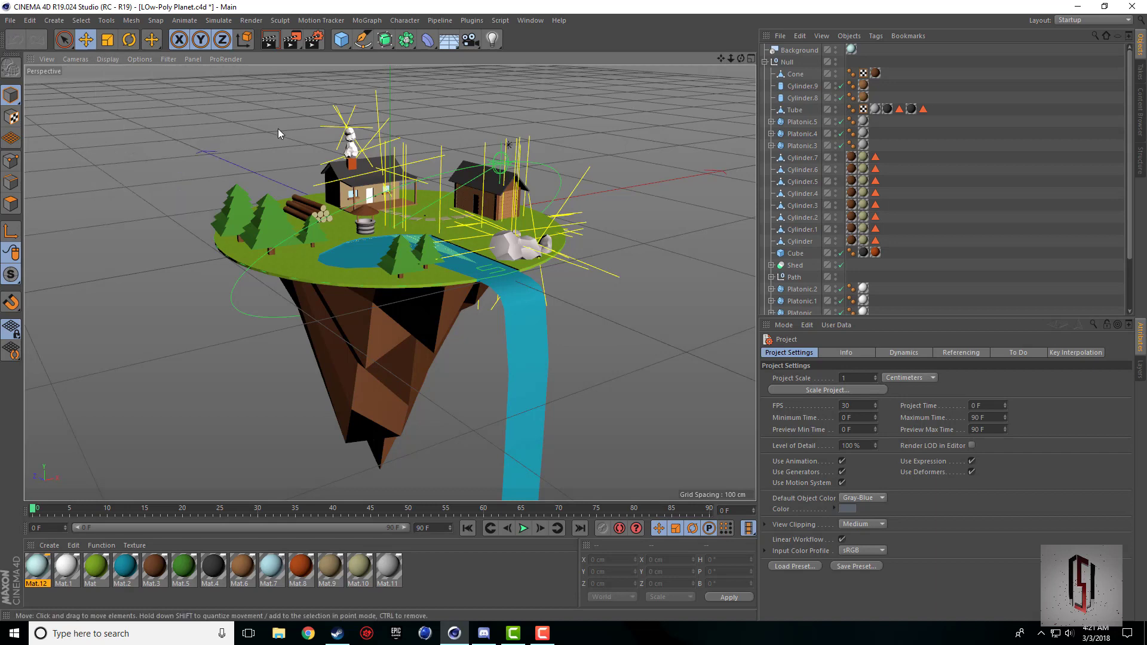
{"action": "mouse_move", "coordinate": [510, 237]}
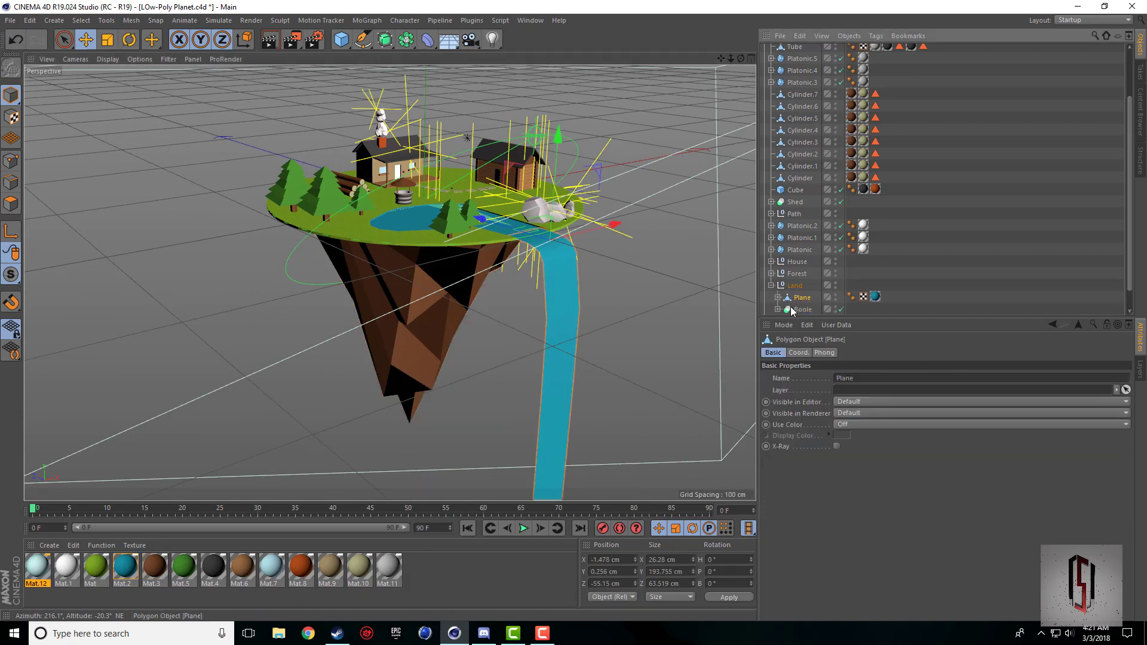
{"action": "left_click", "coordinate": [803, 309]}
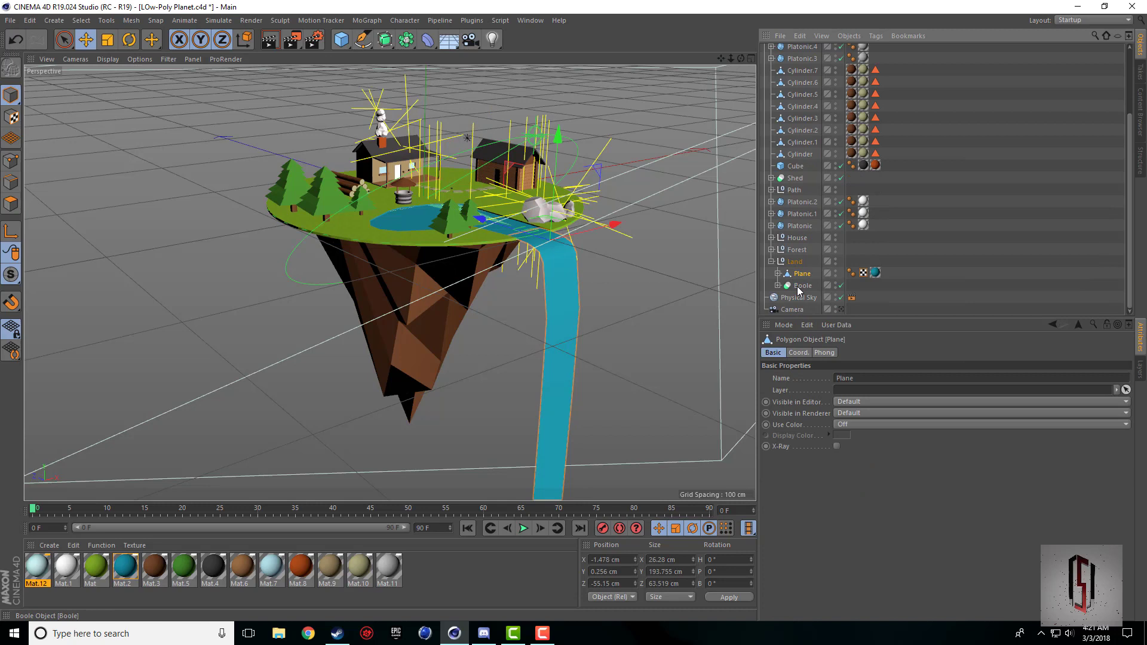
{"action": "left_click", "coordinate": [803, 286]}
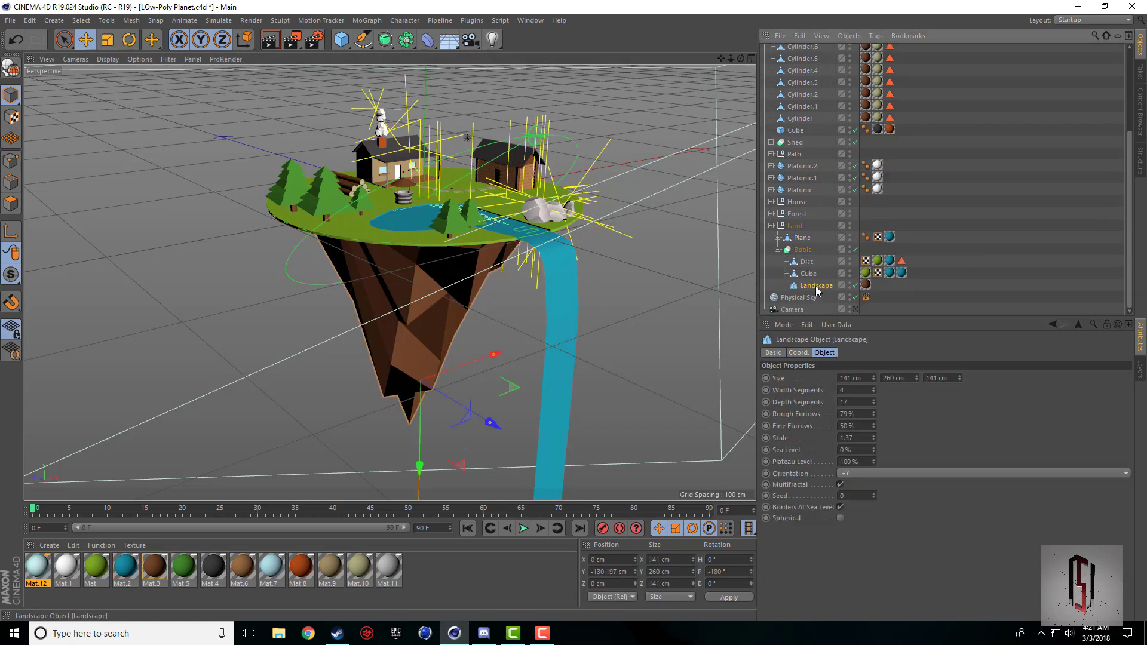
Step: Add a Display tag to Landscape, enable its Shading Mode override, and reselect the rock
{"action": "right_click", "coordinate": [816, 286]}
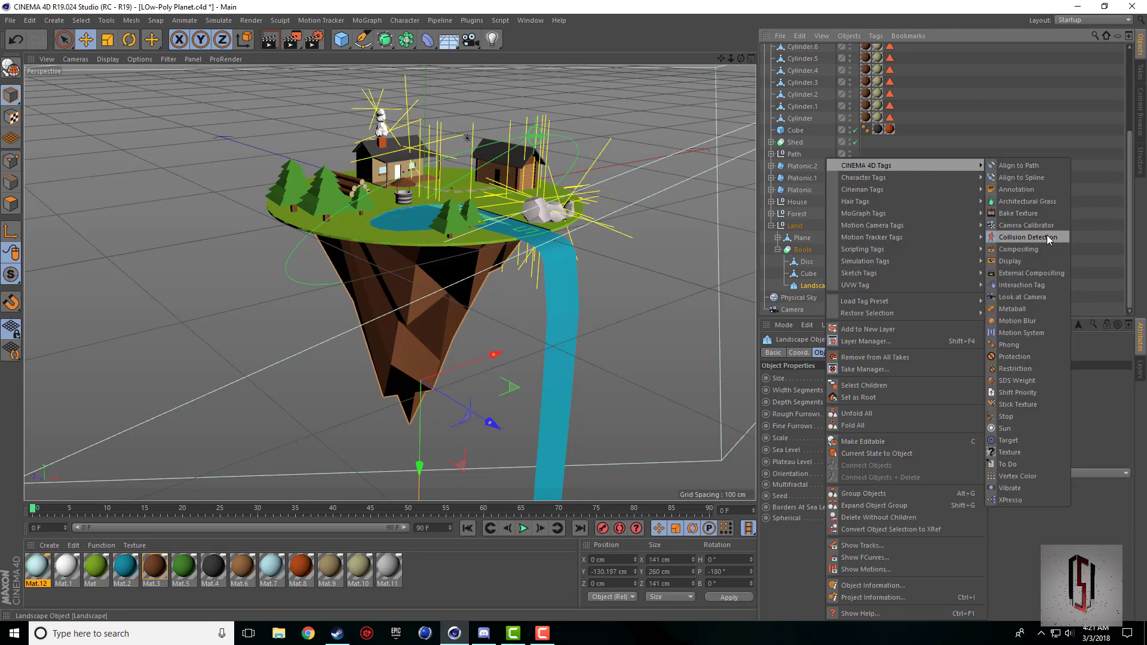
{"action": "left_click", "coordinate": [1011, 260]}
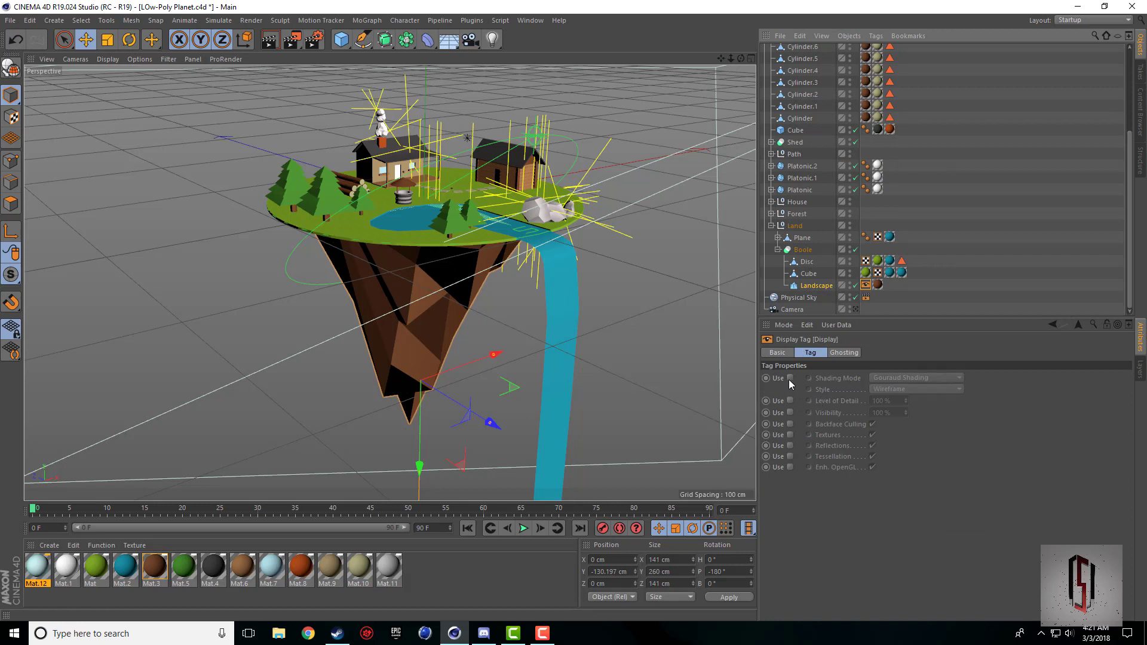
{"action": "left_click", "coordinate": [789, 379]}
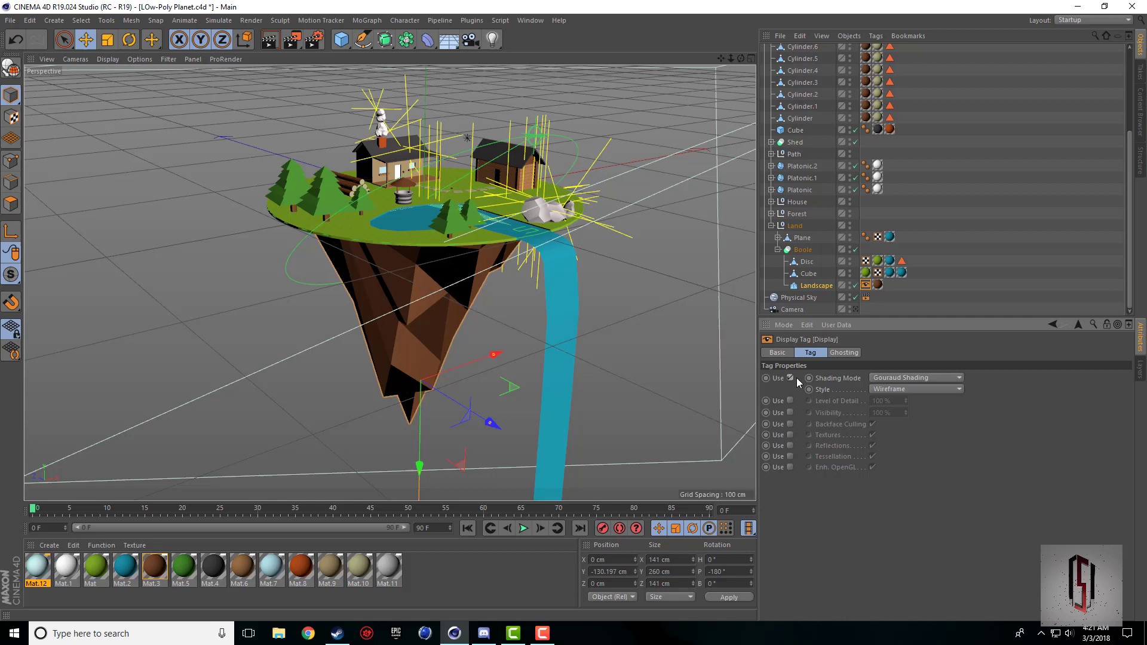
{"action": "left_click", "coordinate": [914, 377]}
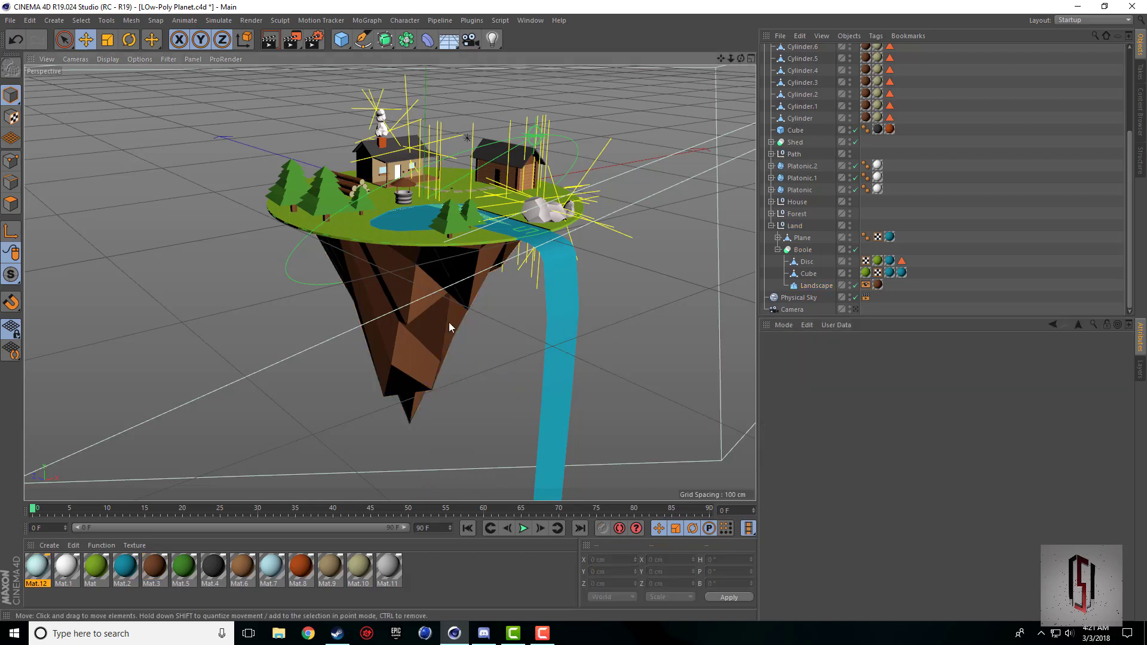
{"action": "left_click", "coordinate": [814, 285]}
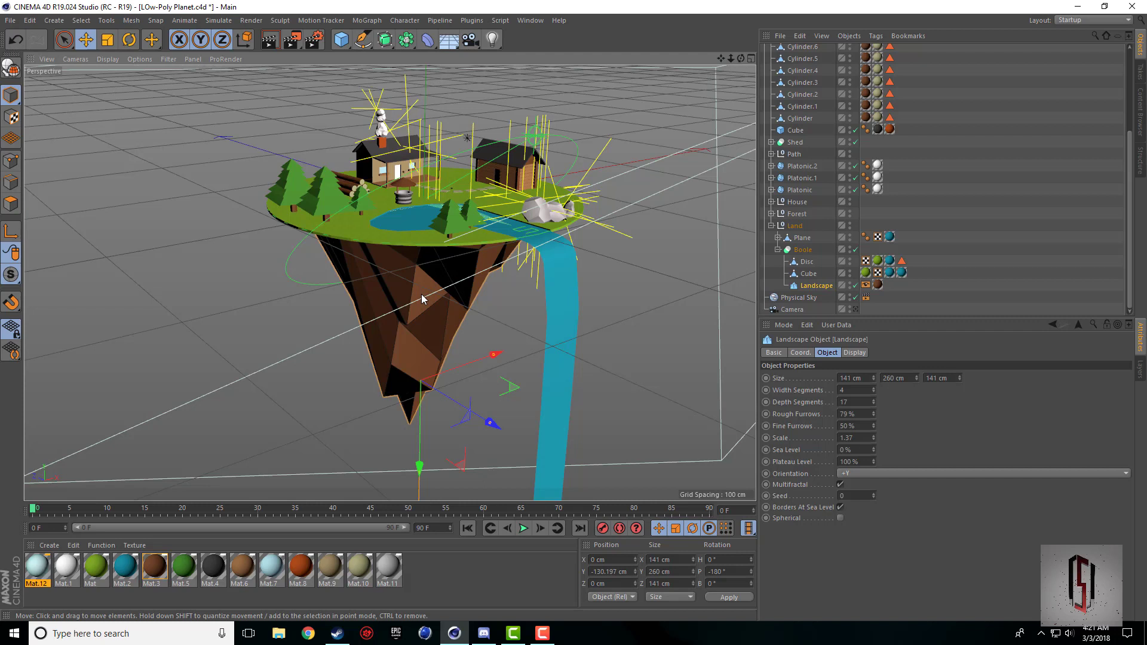
{"action": "mouse_move", "coordinate": [359, 299]}
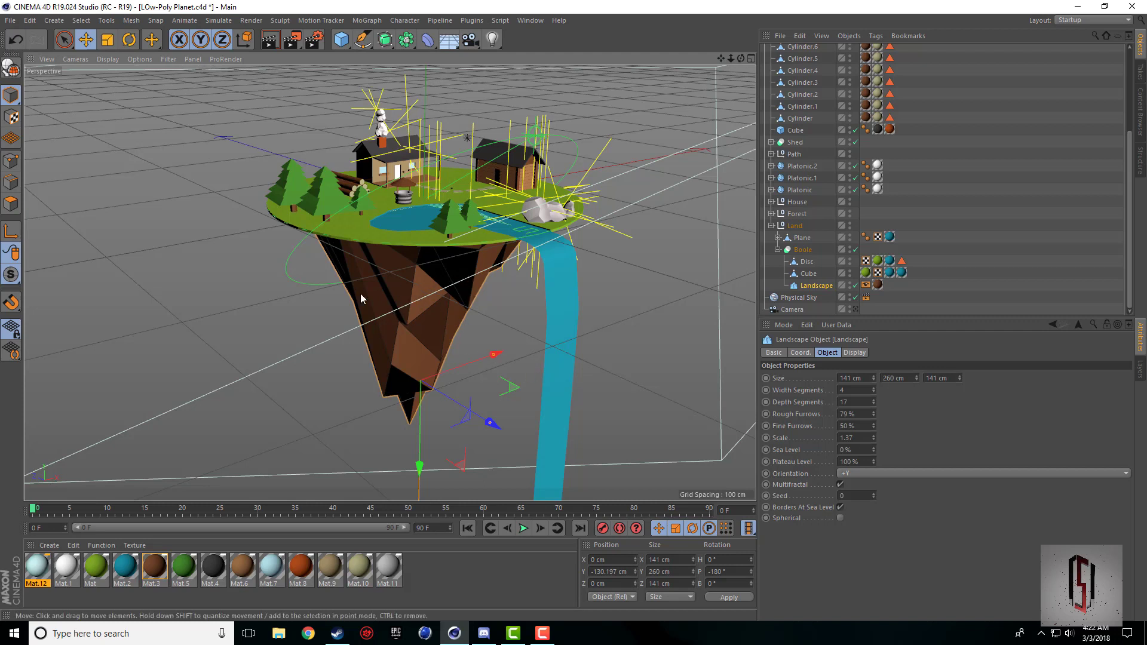
{"action": "mouse_move", "coordinate": [804, 318]}
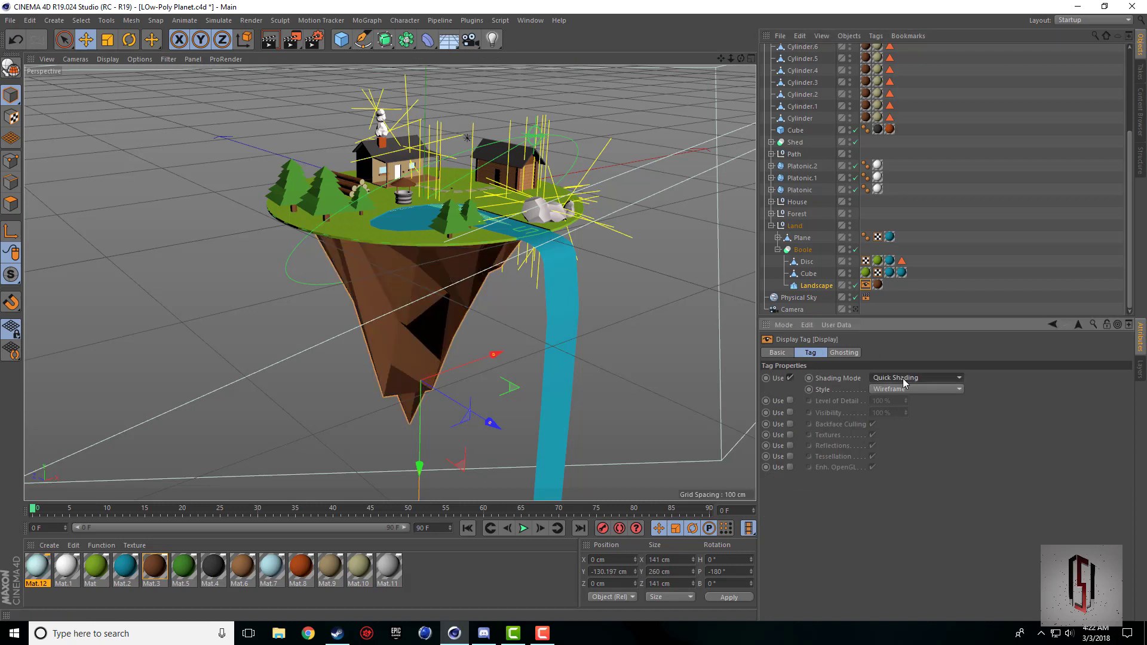
Step: Cycle the rock's shading override through Quick, Constant, Hidden Line and Lines modes
{"action": "left_click", "coordinate": [915, 378]}
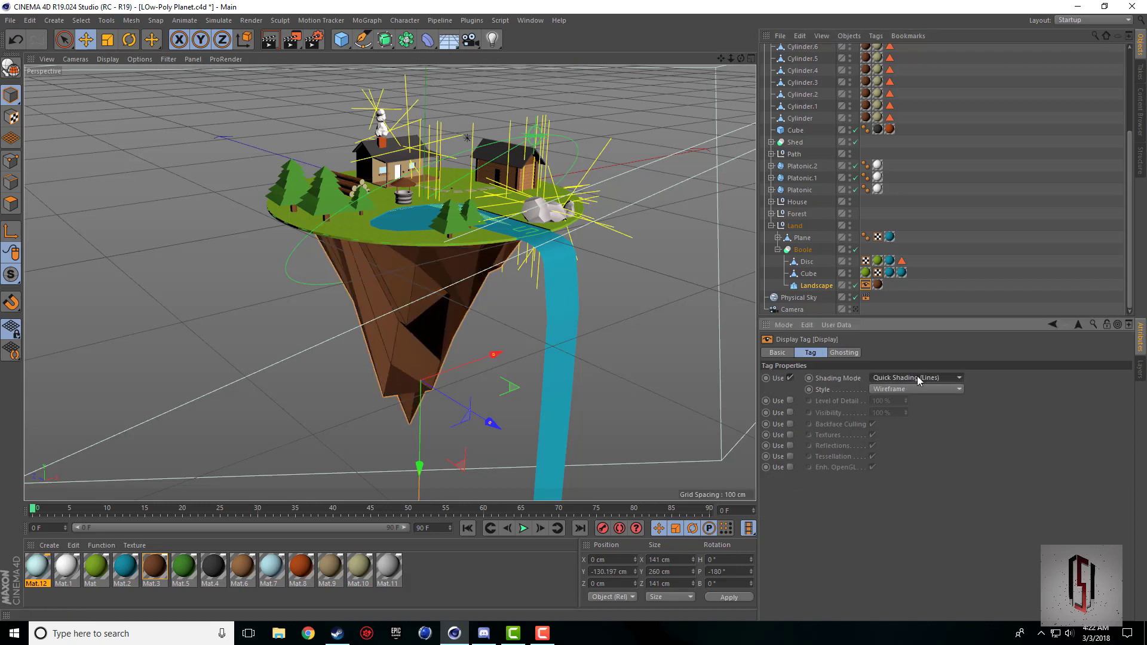
{"action": "left_click", "coordinate": [915, 378]}
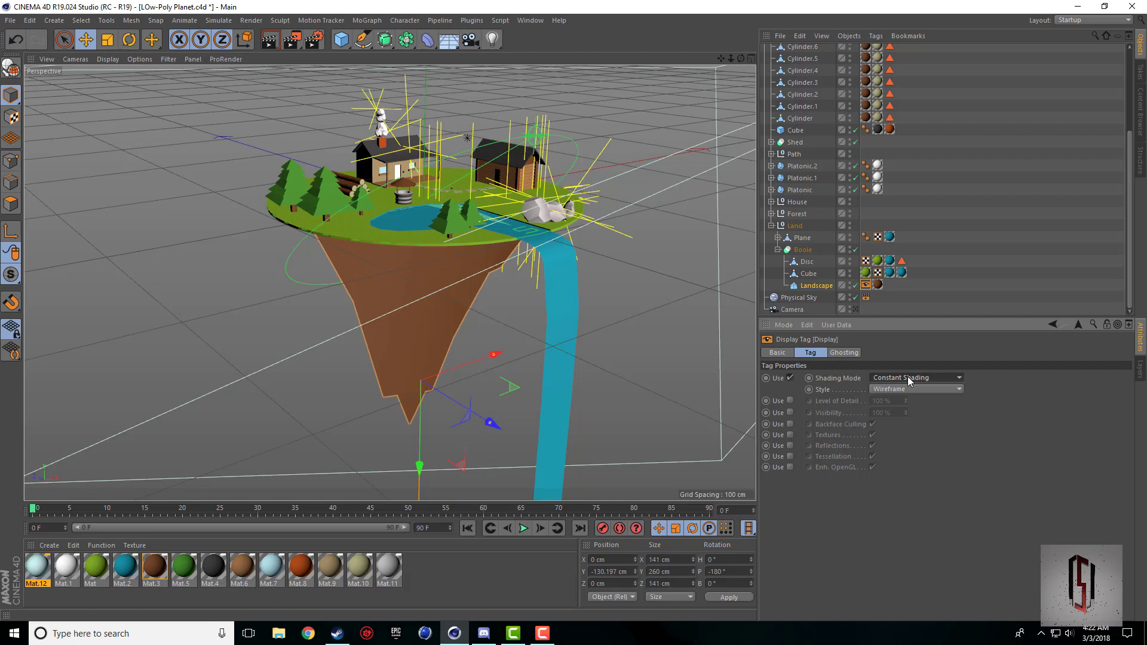
{"action": "left_click", "coordinate": [915, 377]}
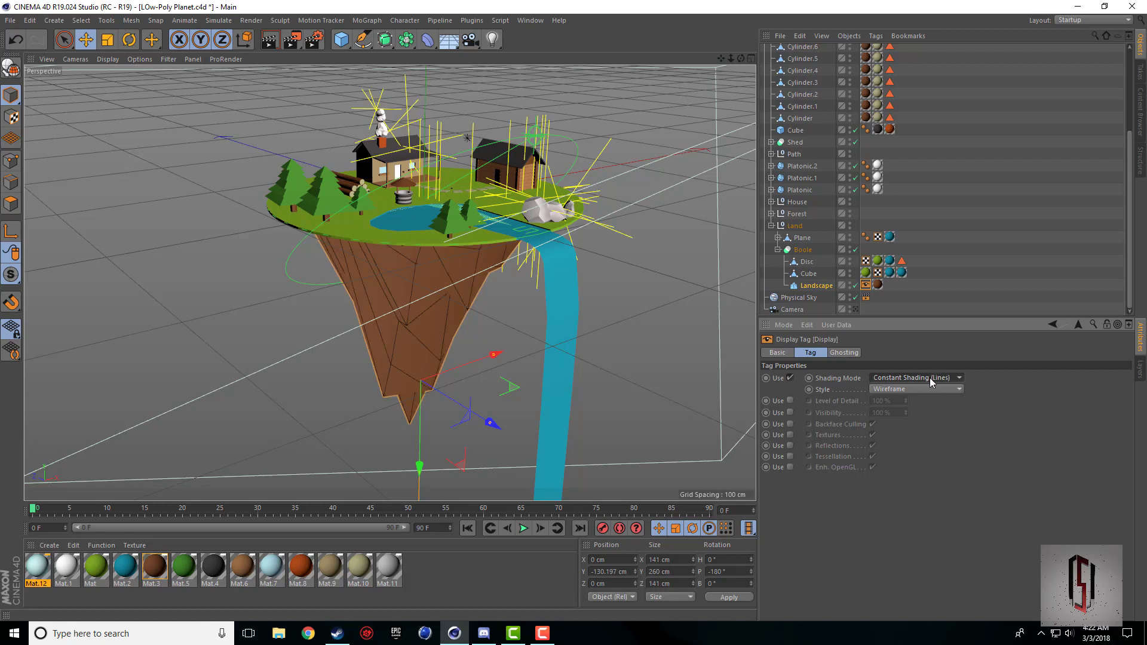
{"action": "left_click", "coordinate": [916, 377]}
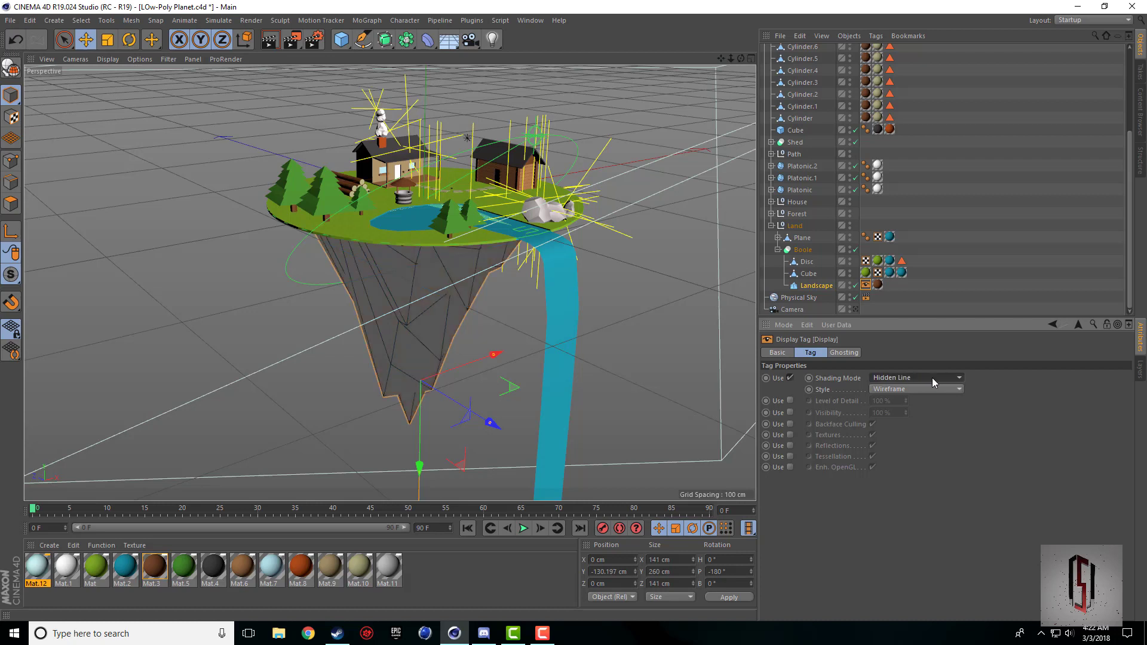
{"action": "left_click", "coordinate": [914, 377]}
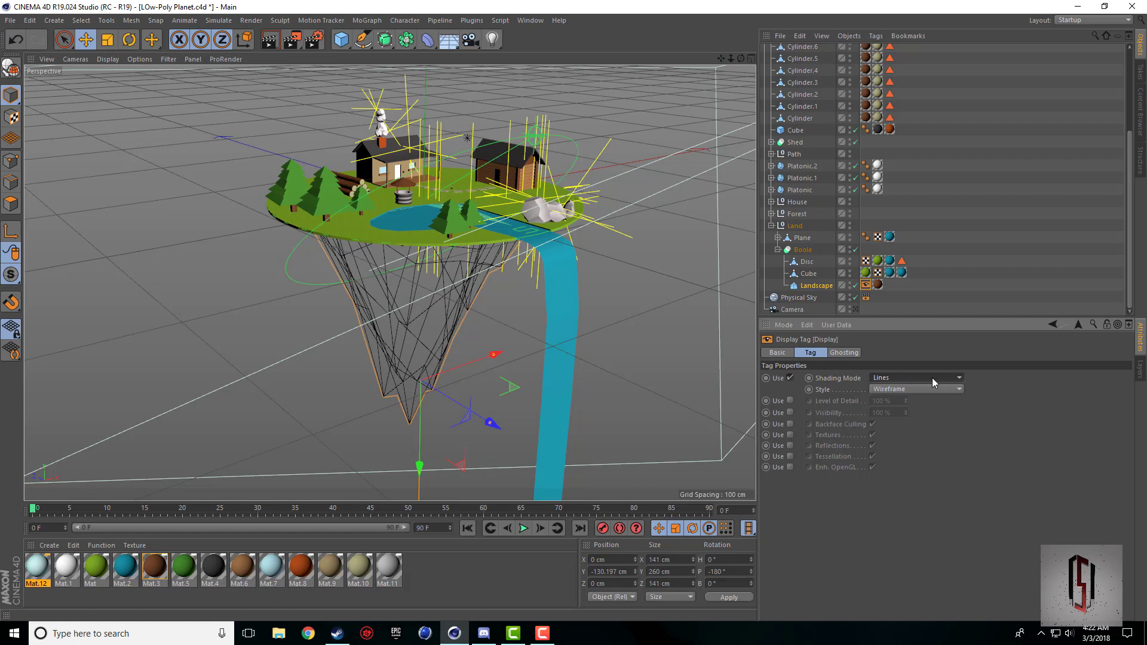
{"action": "left_click", "coordinate": [915, 378]}
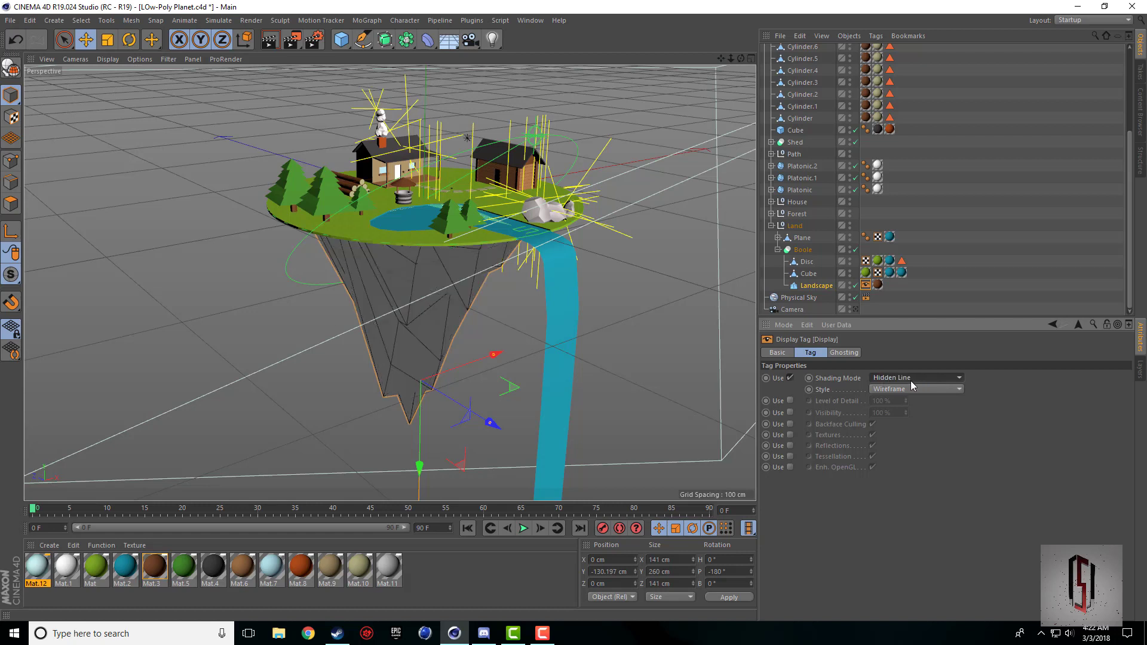
Step: Set the rock to Gouraud Shading (Lines) with an Isoparms wireframe style
{"action": "left_click", "coordinate": [916, 378]}
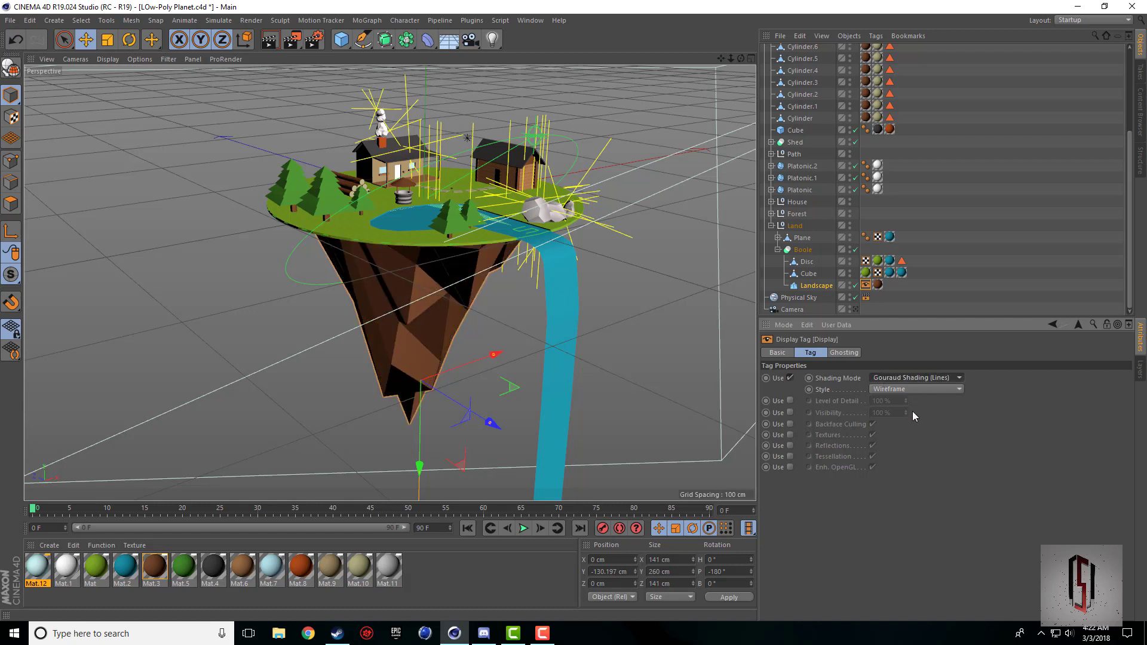
{"action": "left_click", "coordinate": [914, 388]}
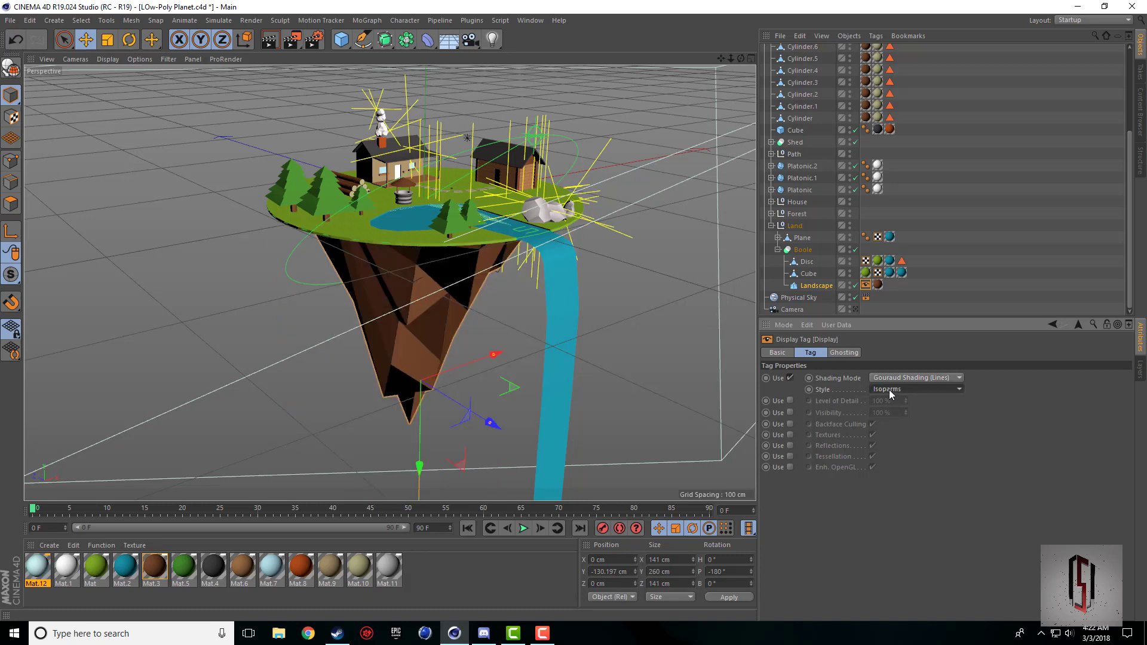
{"action": "left_click", "coordinate": [914, 388]}
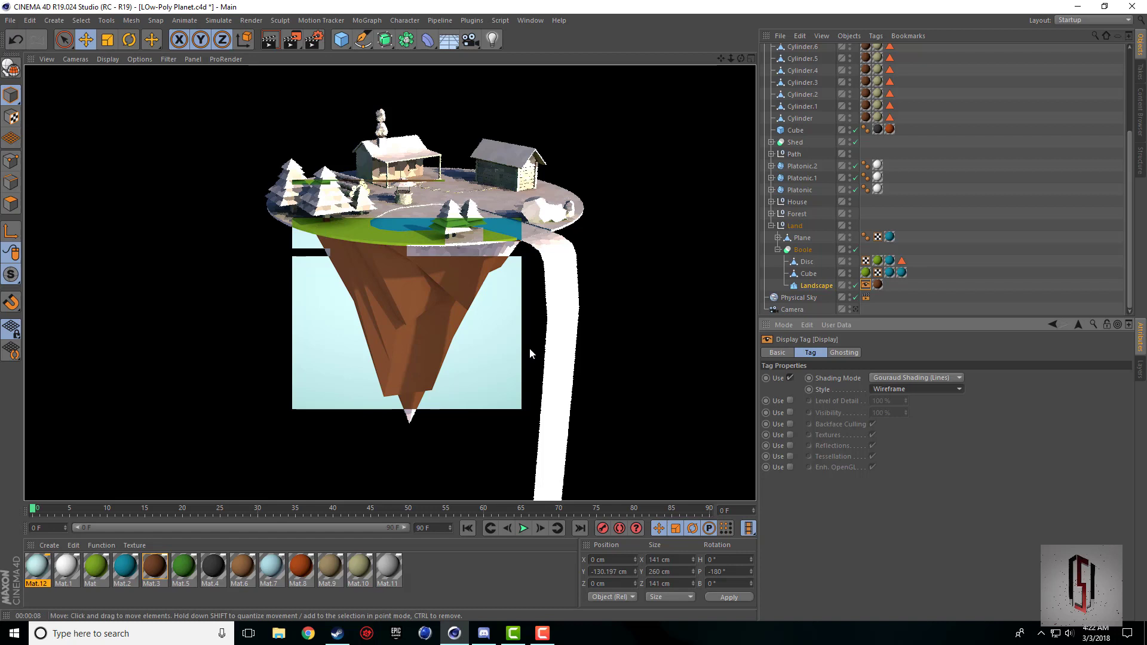
{"action": "mouse_move", "coordinate": [345, 338]}
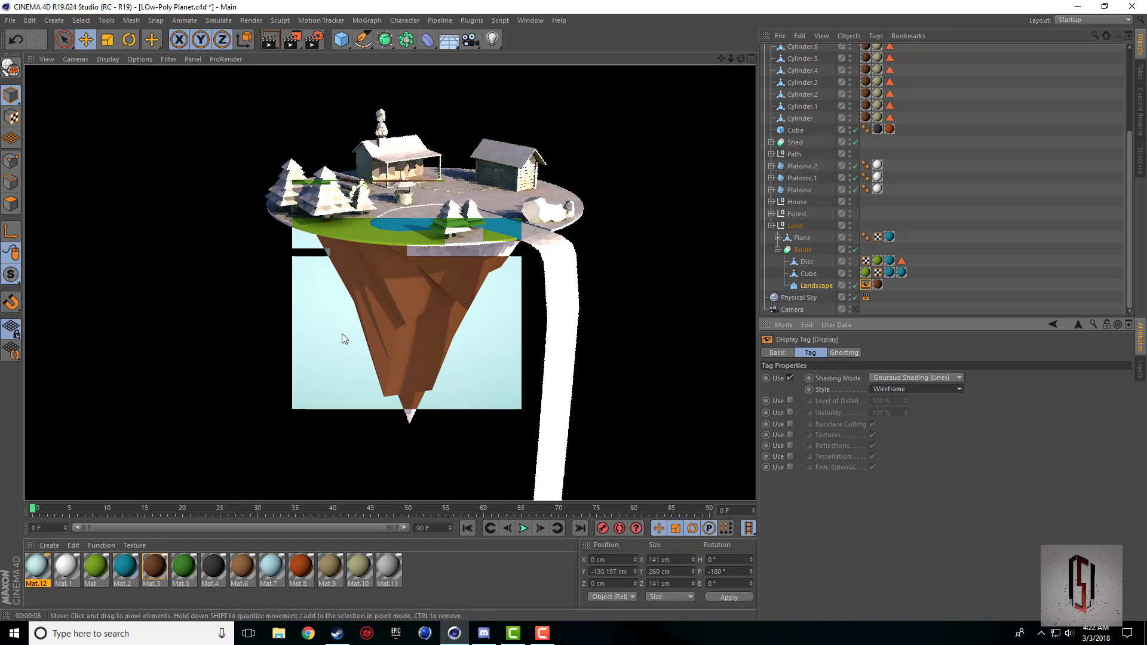
{"action": "mouse_move", "coordinate": [465, 359]}
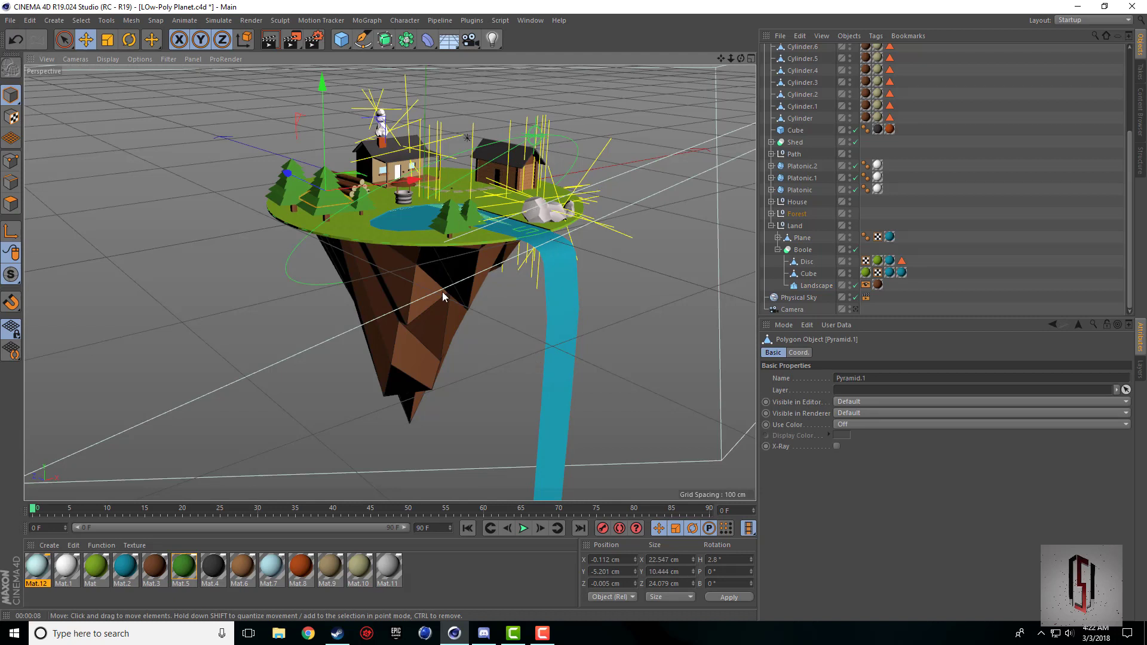
Step: Enable the Landscape Display tag's Level of Detail override and set it to 203%
{"action": "left_click", "coordinate": [866, 285]}
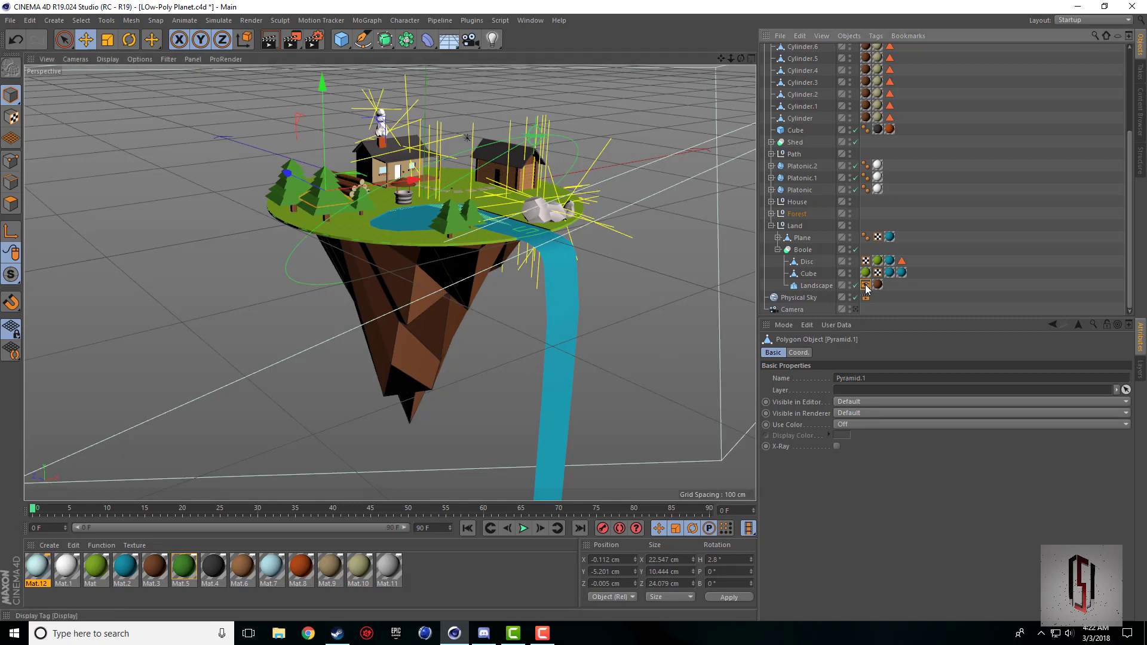
{"action": "left_click", "coordinate": [865, 285]}
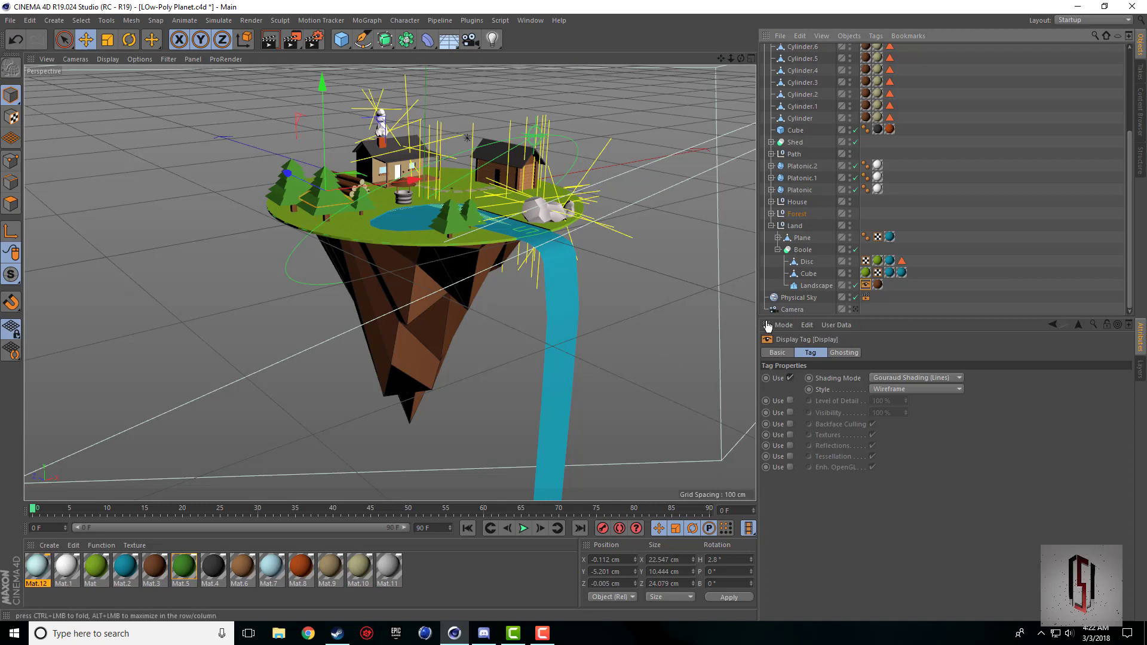
{"action": "left_click", "coordinate": [790, 401]}
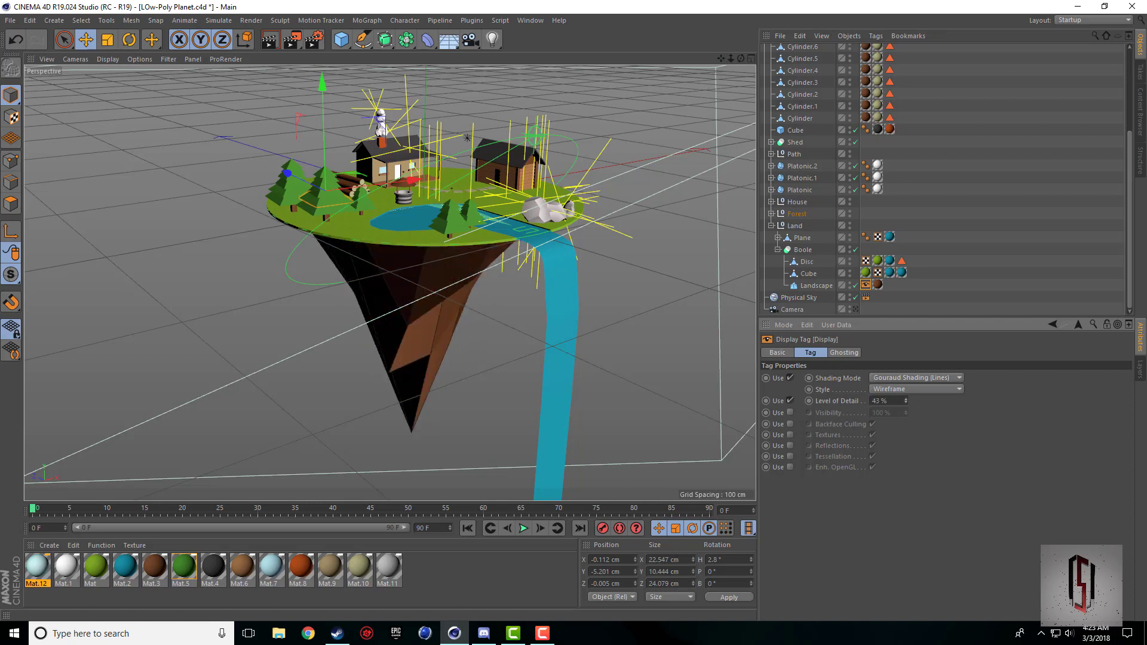
{"action": "left_click", "coordinate": [886, 400]}
{"action": "type", "text": "0"}
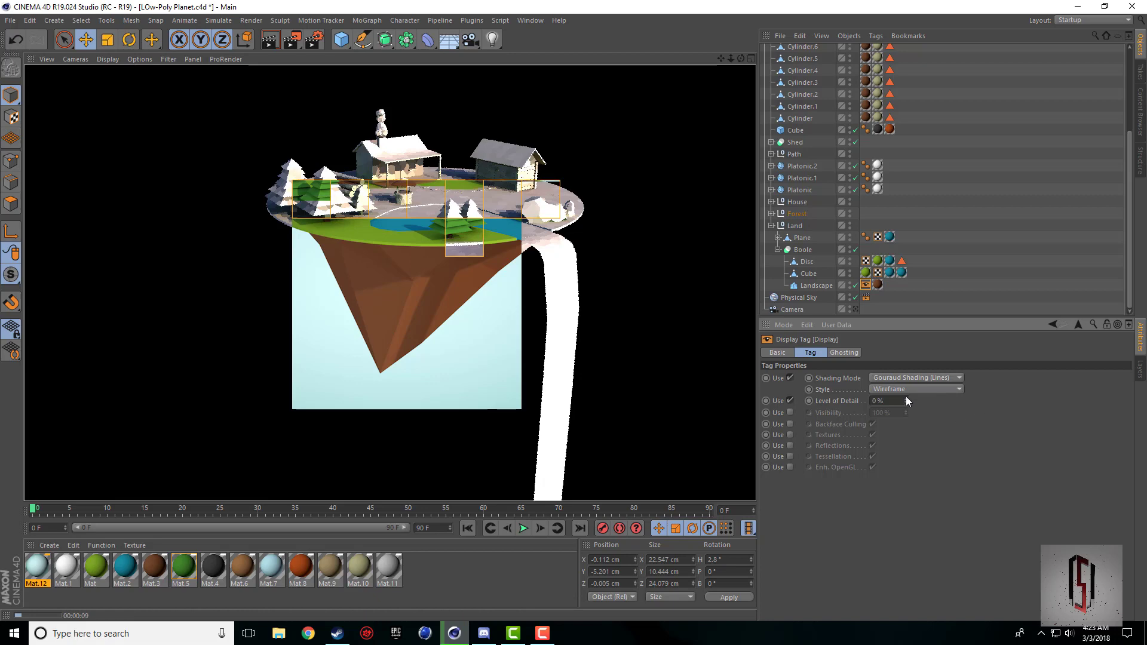
{"action": "type", "text": "203"}
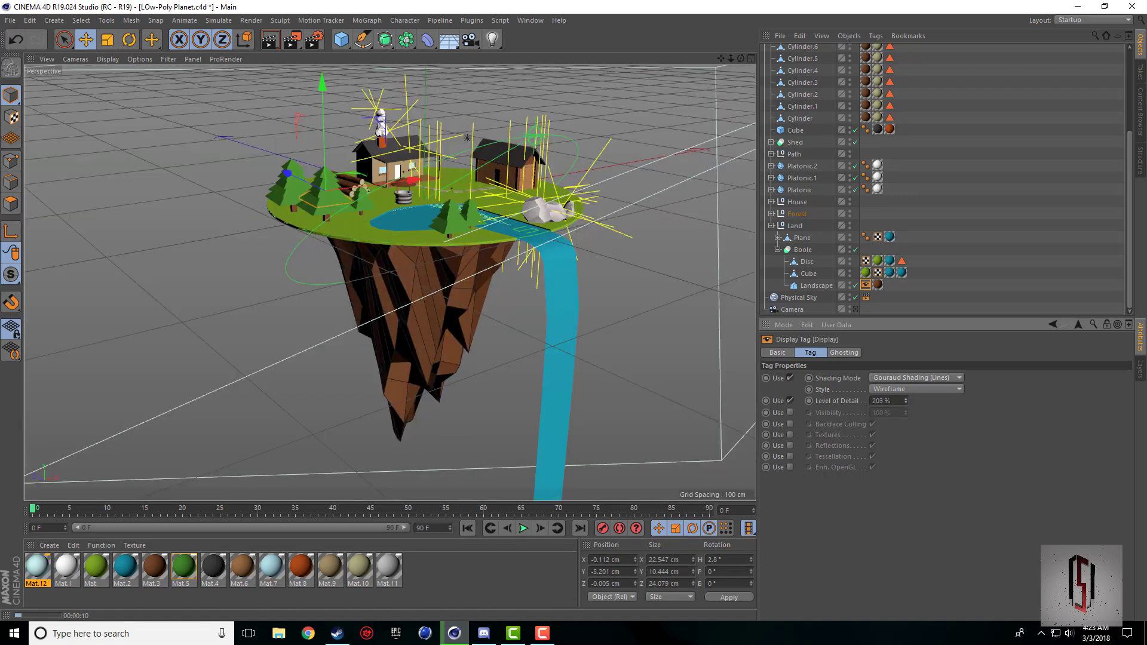
{"action": "left_click", "coordinate": [902, 401]}
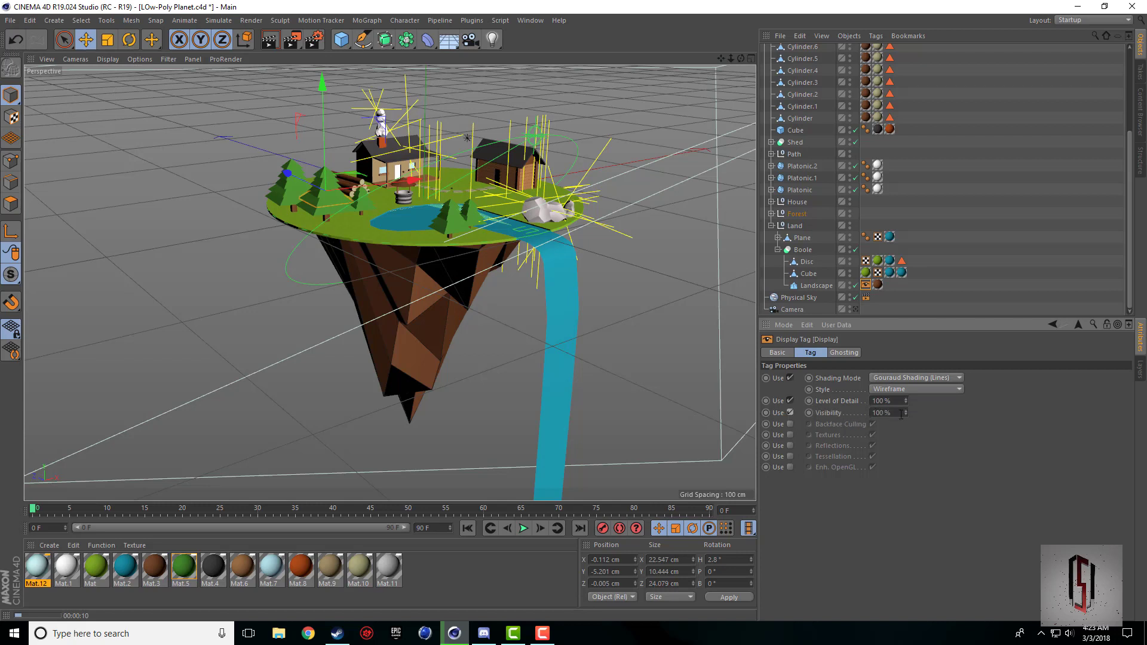
Step: Try the Visibility, Reflections and Enh. OpenGL overrides on the rock's Display tag
{"action": "left_click", "coordinate": [881, 413]}
{"action": "type", "text": "33"}
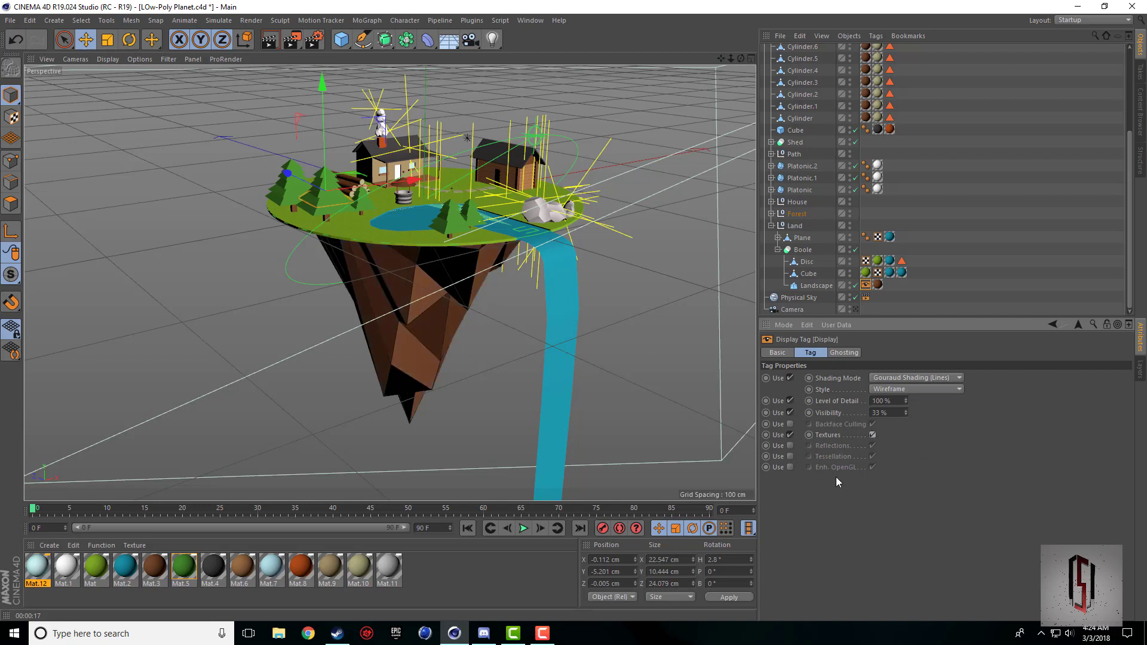
{"action": "mouse_move", "coordinate": [789, 459]}
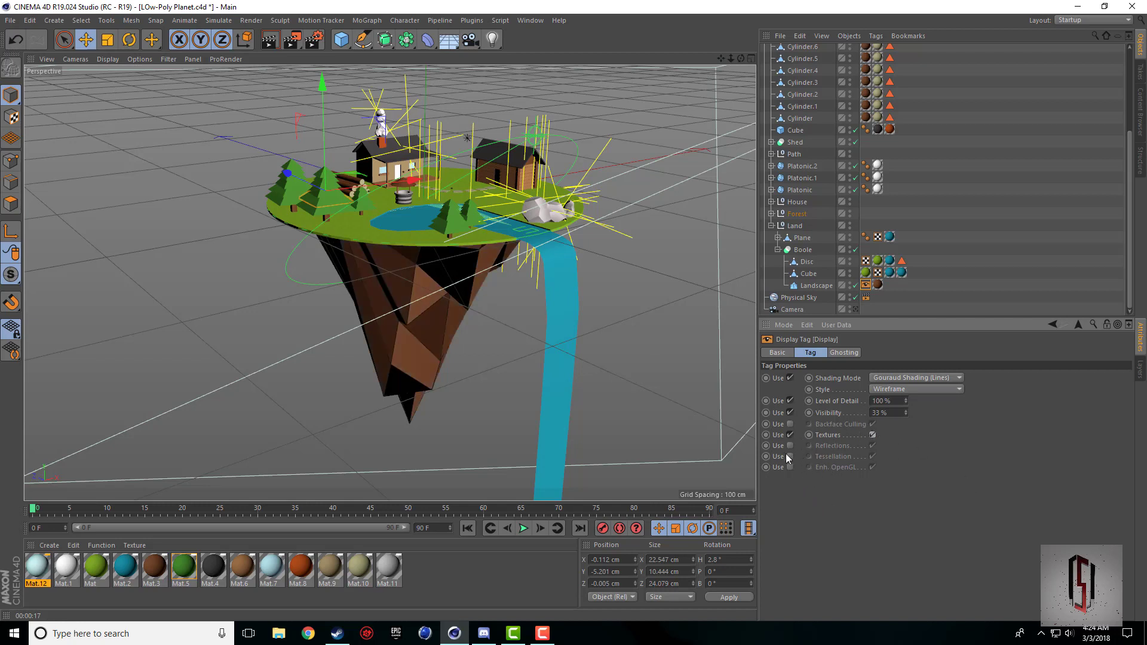
{"action": "left_click", "coordinate": [790, 456]}
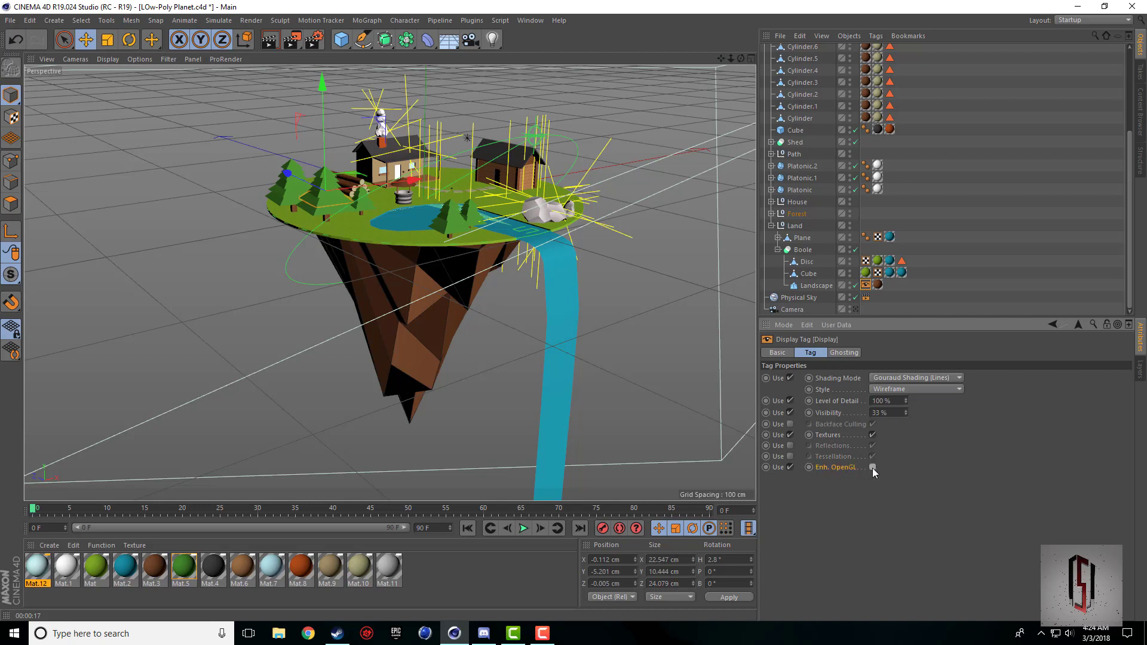
{"action": "left_click", "coordinate": [872, 466]}
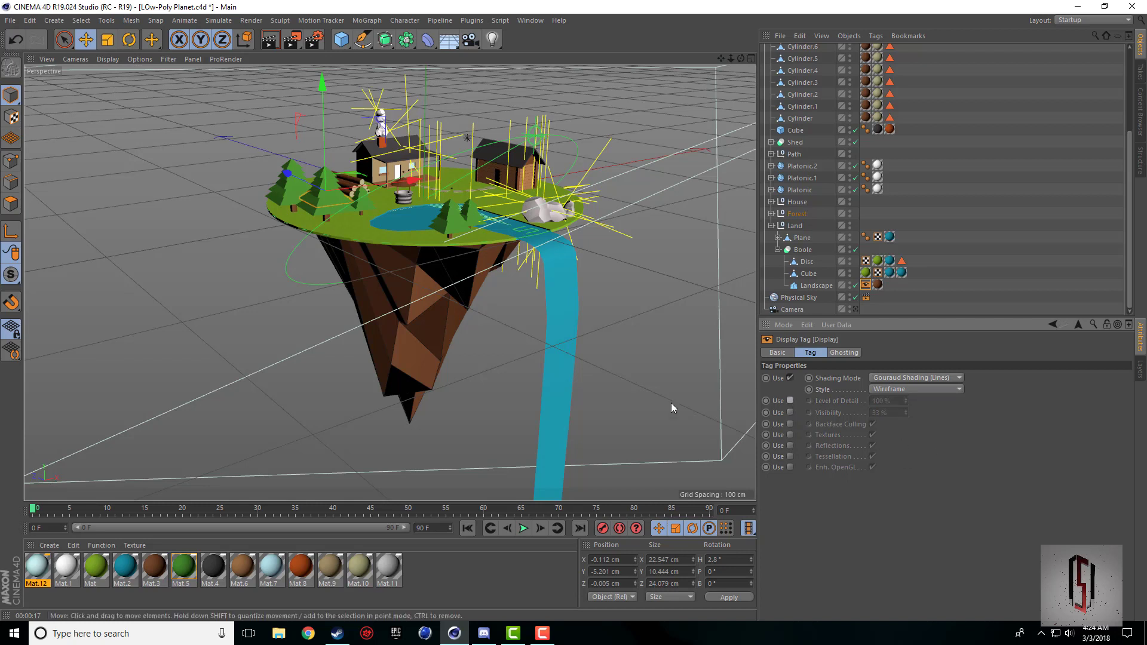
{"action": "mouse_move", "coordinate": [781, 393]}
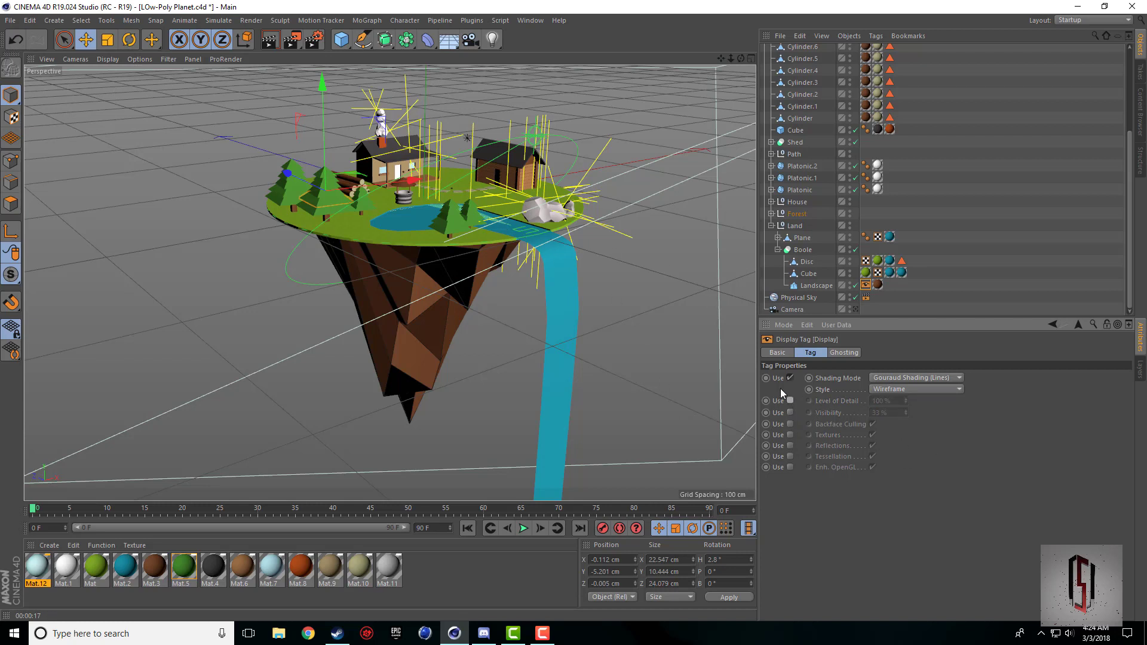
{"action": "mouse_move", "coordinate": [1009, 388]}
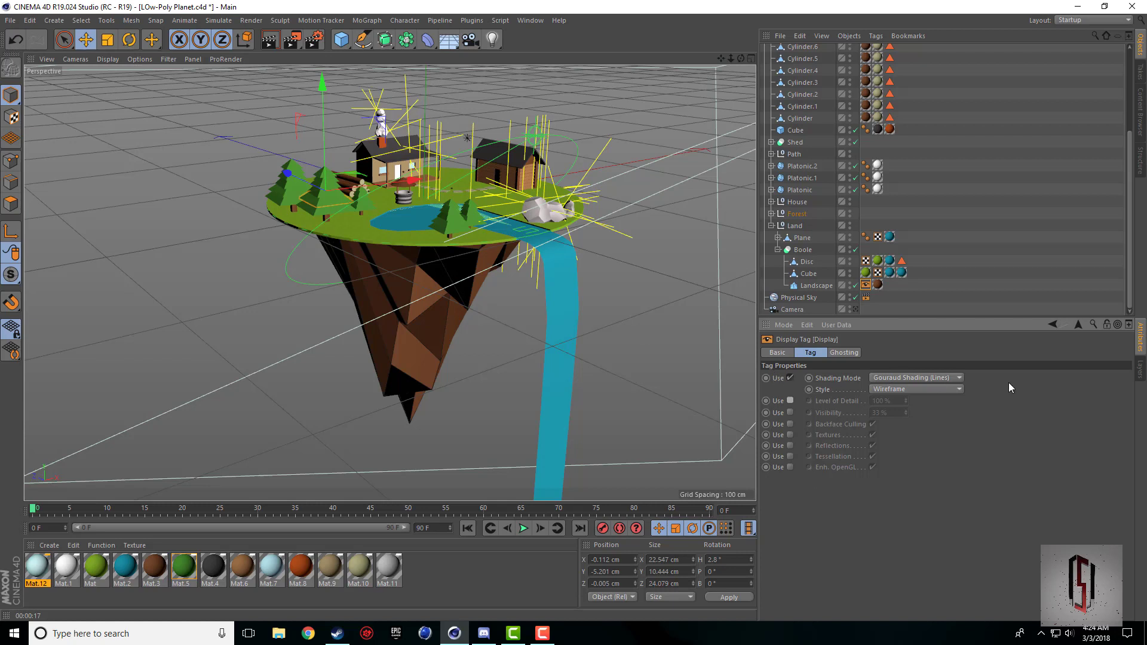
{"action": "mouse_move", "coordinate": [1046, 482]}
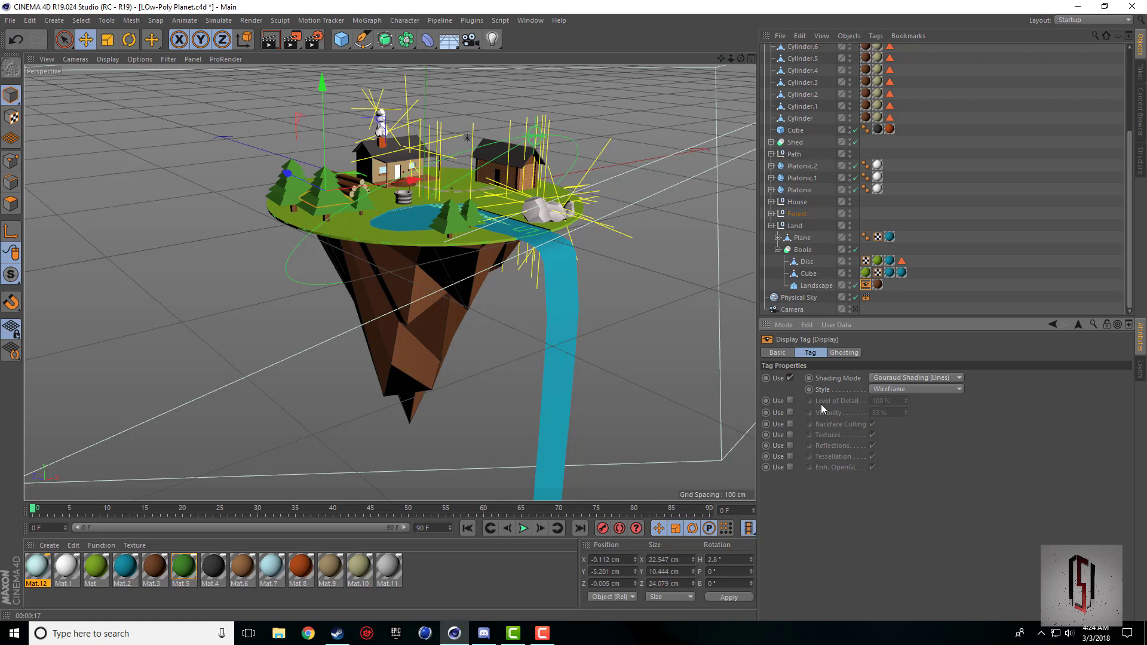
{"action": "mouse_move", "coordinate": [906, 414]}
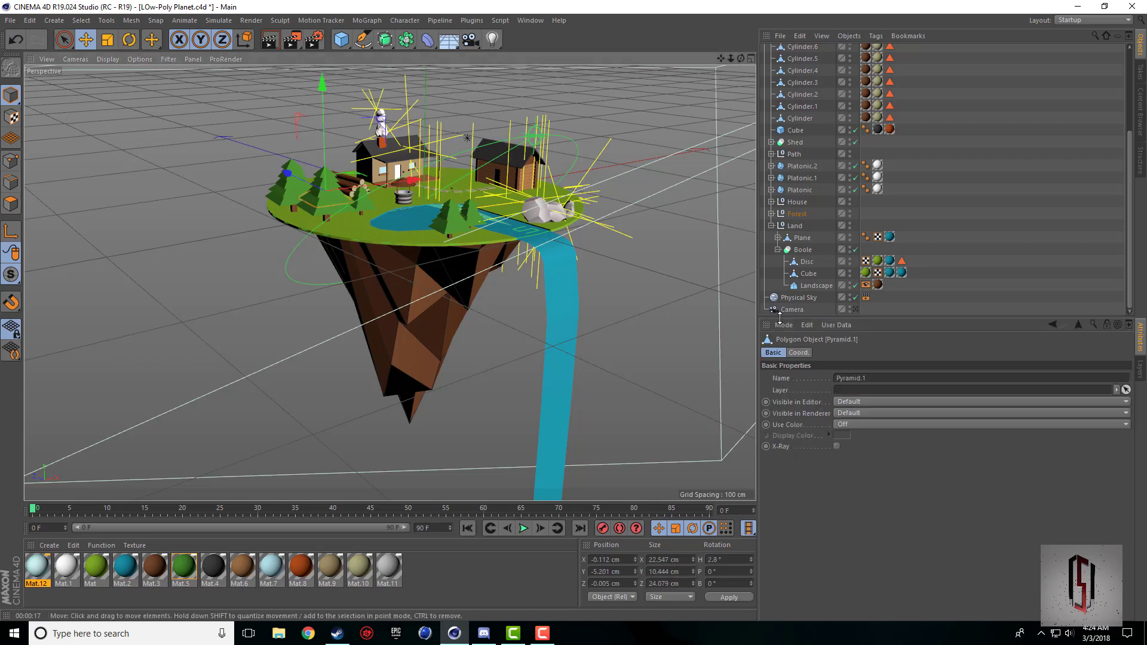
Step: Expand Forest, select Tree and bring up its context menu to add a Display tag
{"action": "left_click", "coordinate": [771, 213]}
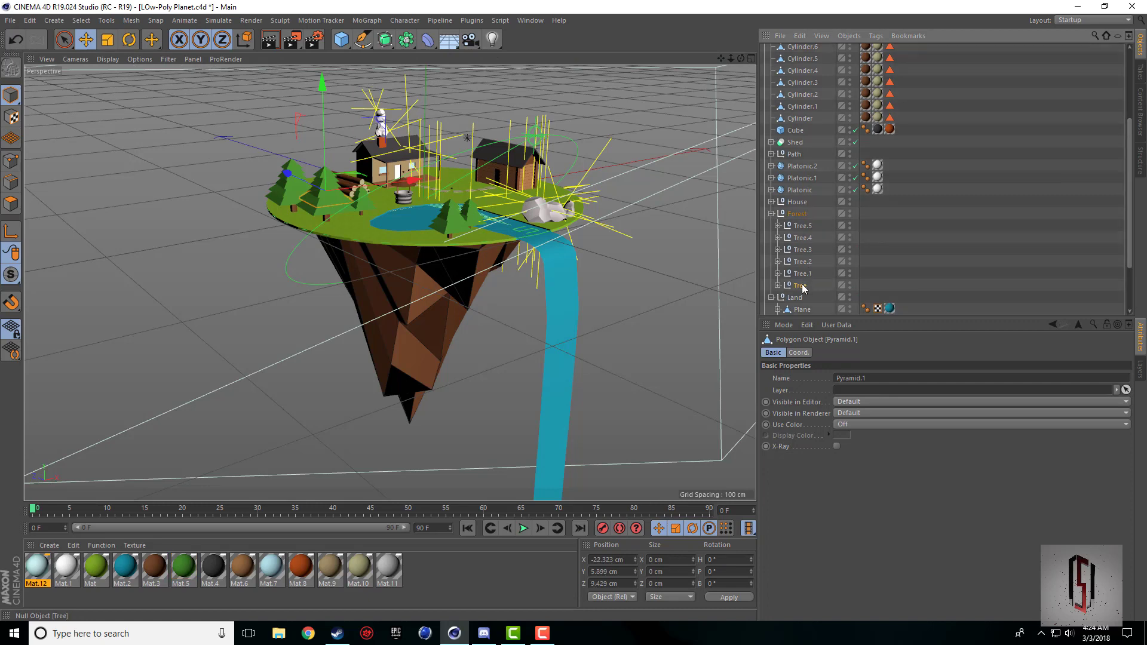
{"action": "left_click", "coordinate": [801, 285]}
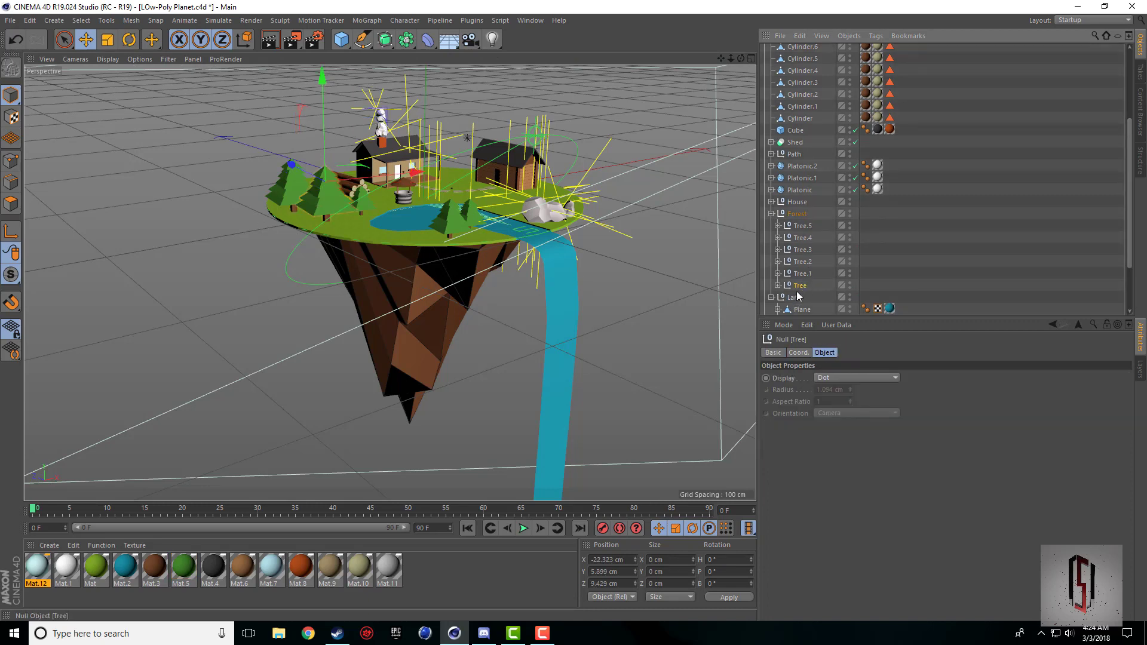
{"action": "right_click", "coordinate": [795, 296]}
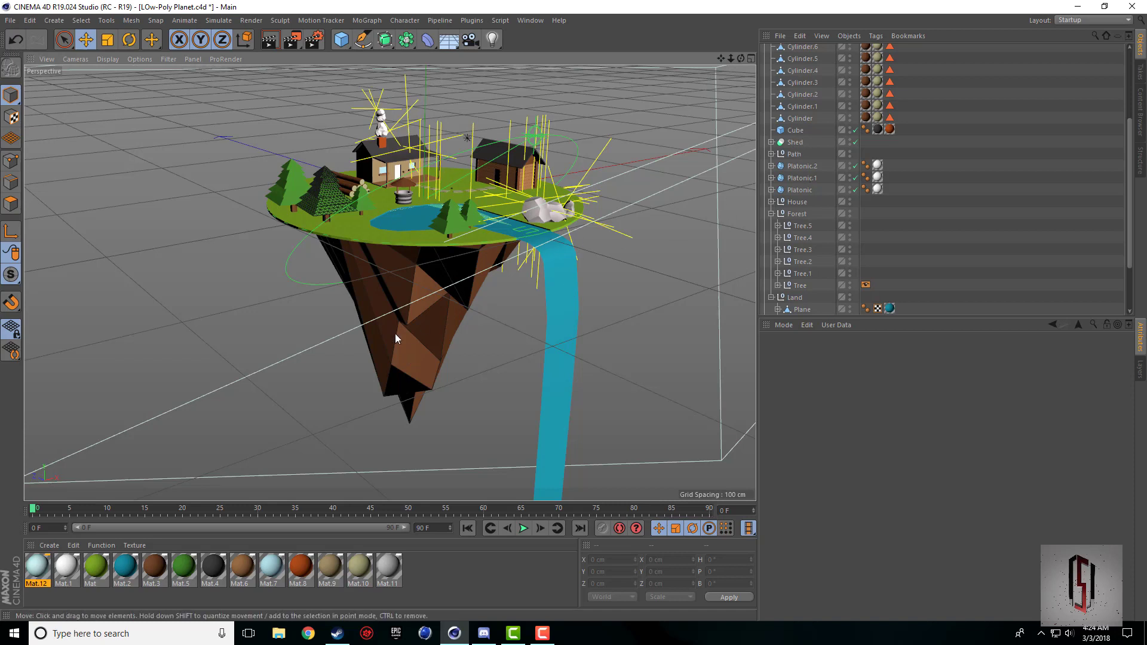
{"action": "mouse_move", "coordinate": [408, 291]}
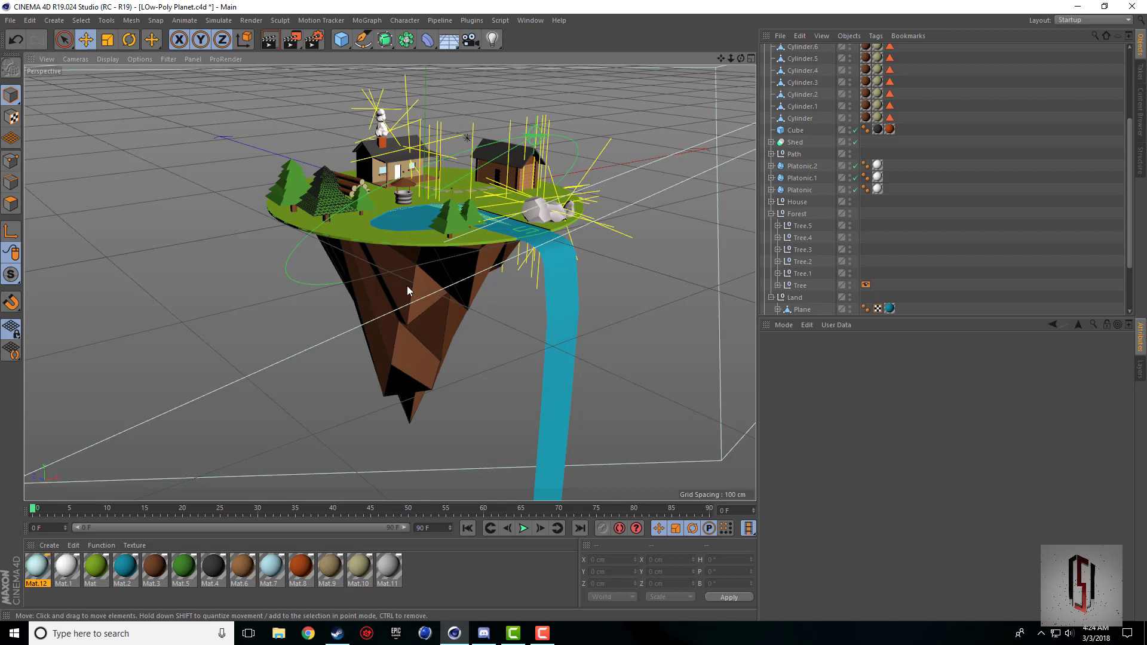
{"action": "mouse_move", "coordinate": [446, 440]}
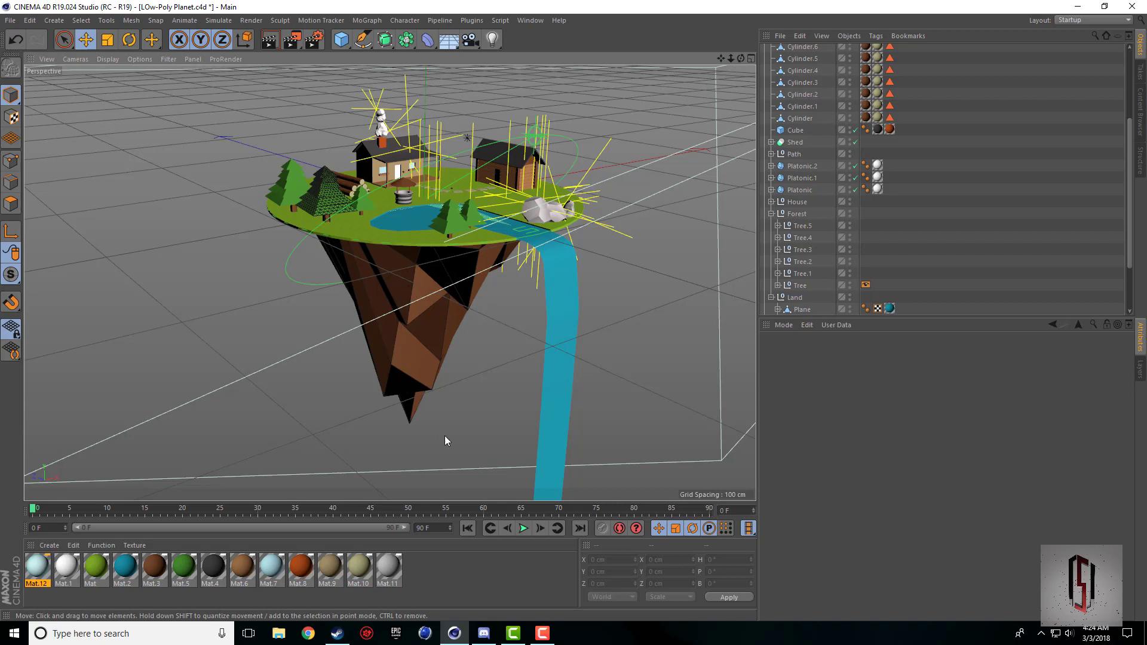